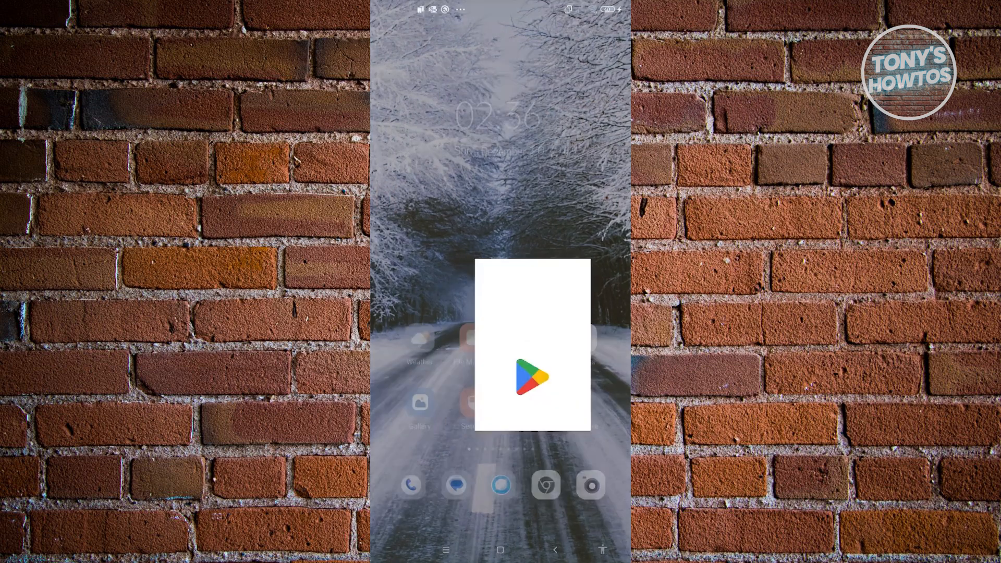
# Step: Search the Play Store for 'mes' and pick the Messenger suggestion
pyautogui.click(531, 383)
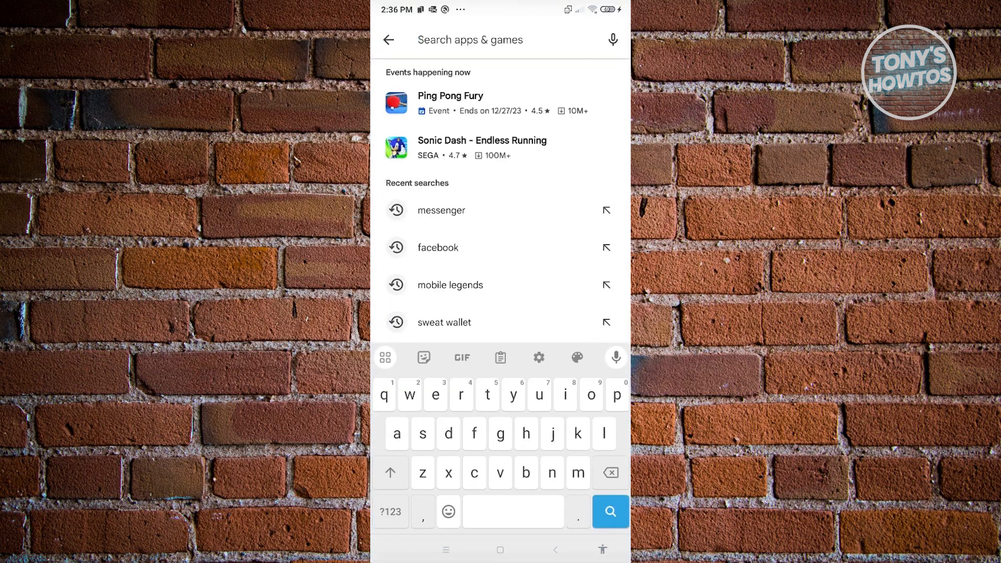
pyautogui.click(438, 247)
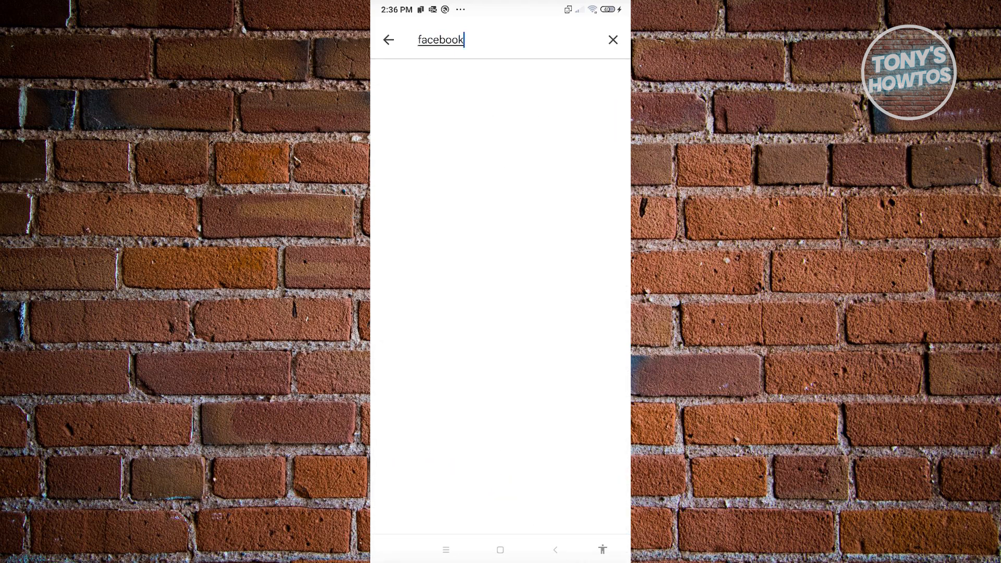
pyautogui.write('mes')
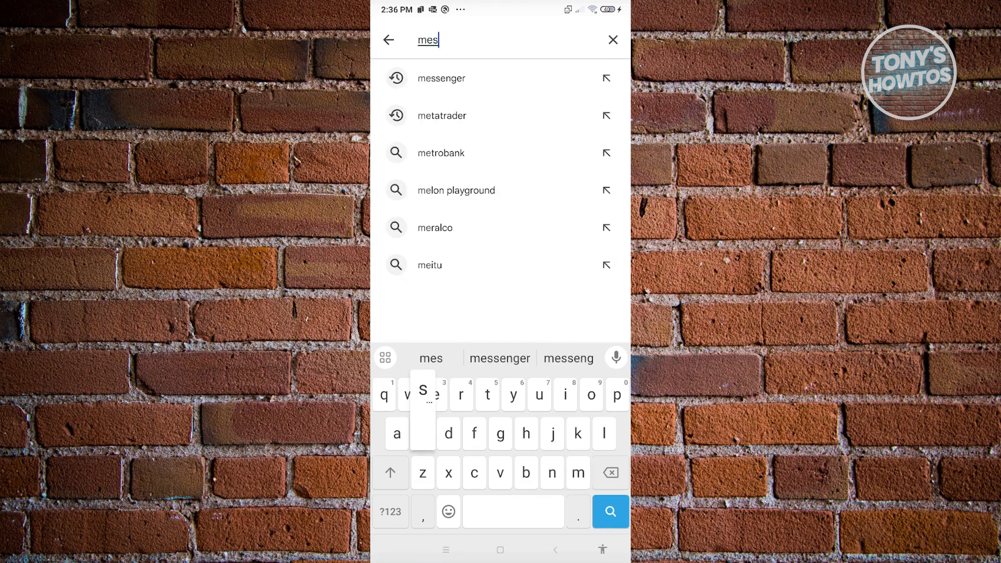
pyautogui.click(440, 78)
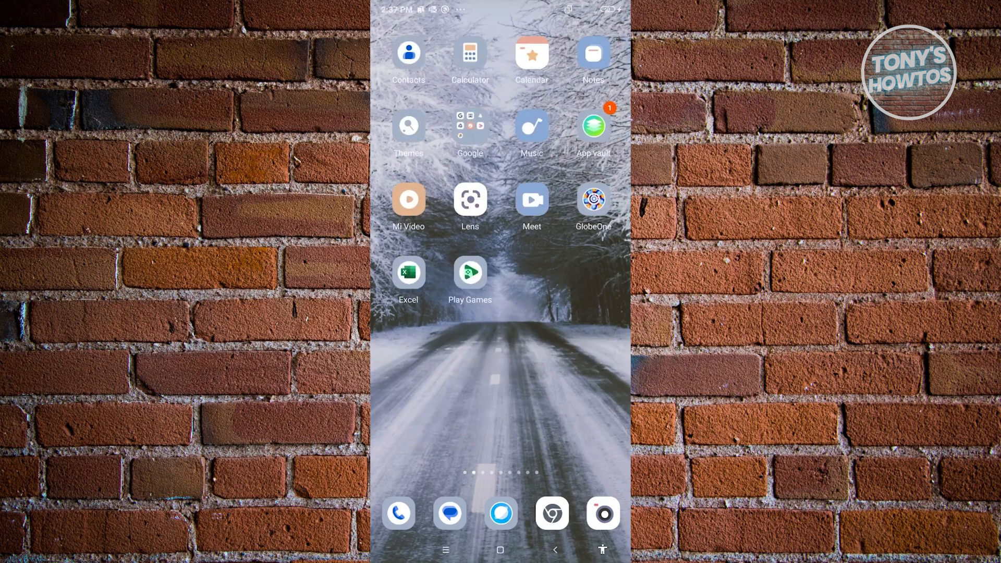
# Step: Launch Facebook from the next home page and enter Messenger from its top bar
pyautogui.hscroll(-3)
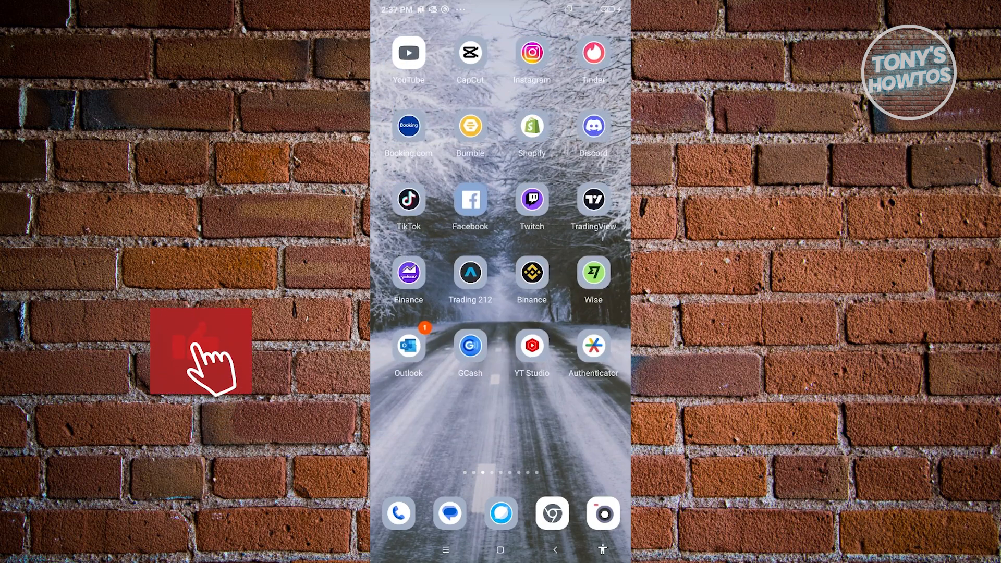
pyautogui.click(470, 199)
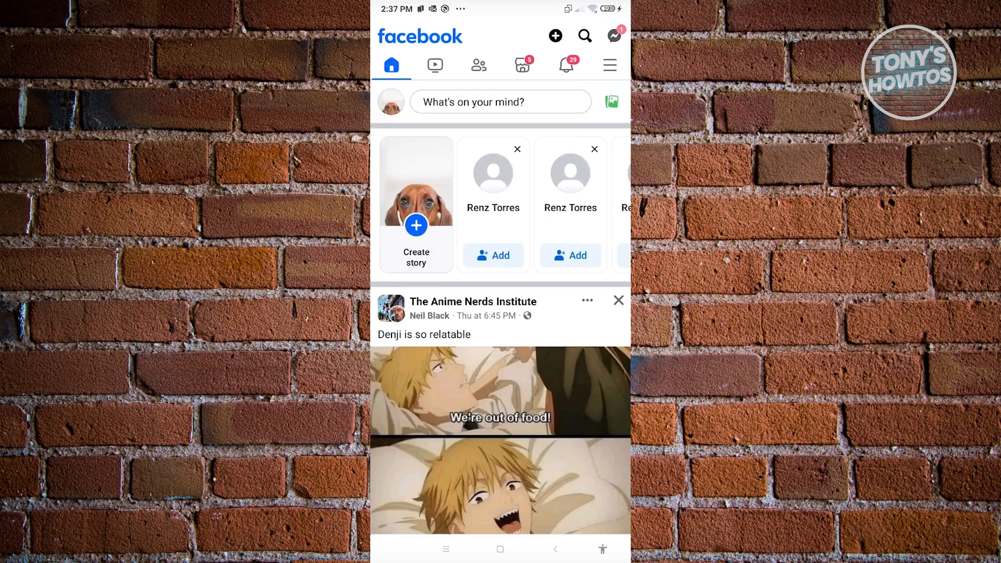
pyautogui.click(613, 35)
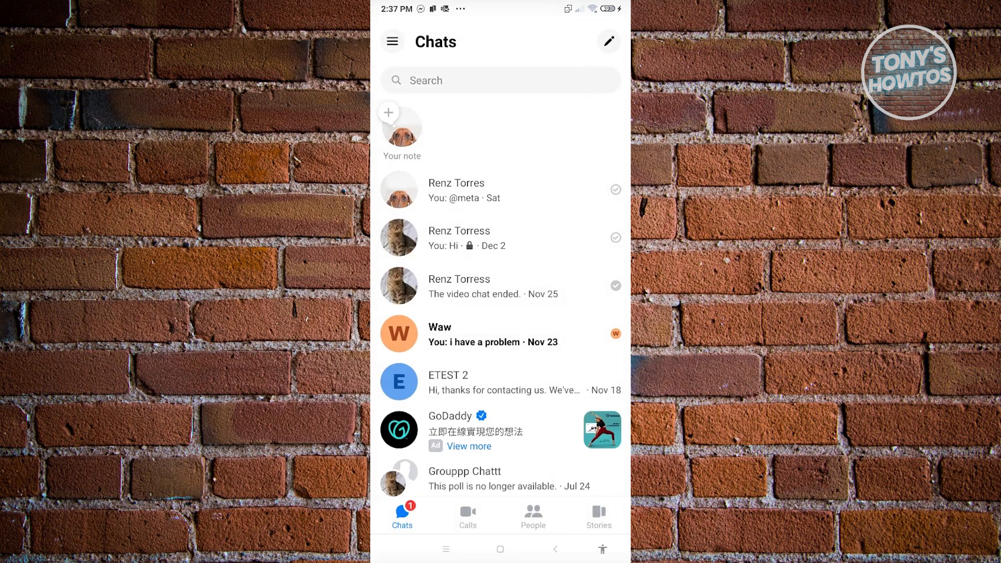
# Step: Open the hamburger drawer showing Chats, Marketplace, Message requests and Archive
pyautogui.click(393, 41)
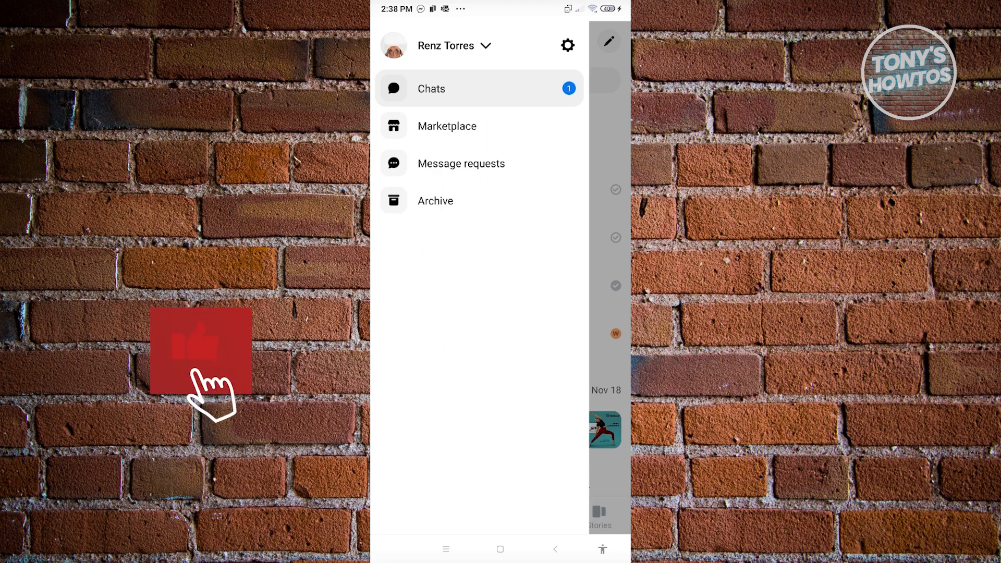
pyautogui.click(206, 355)
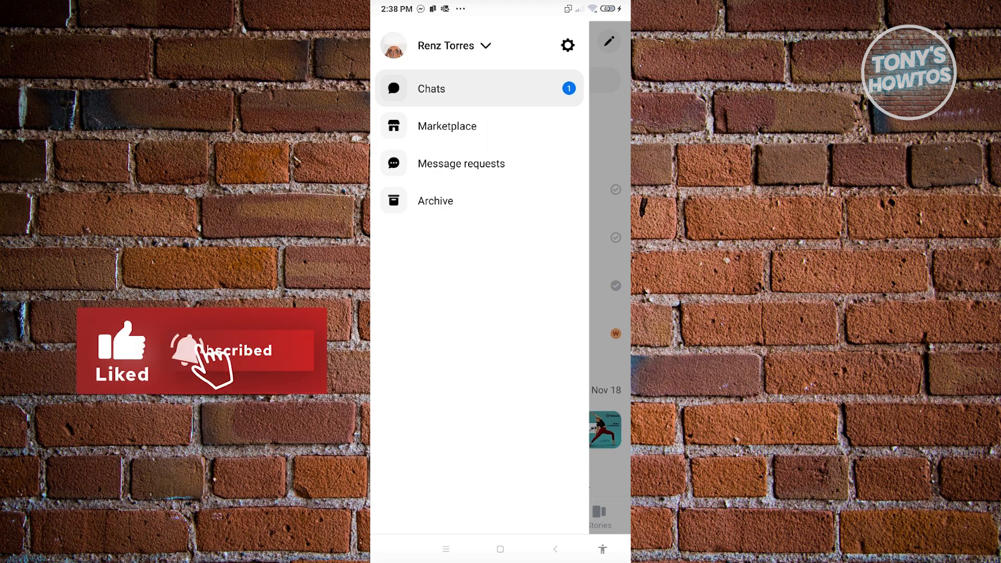